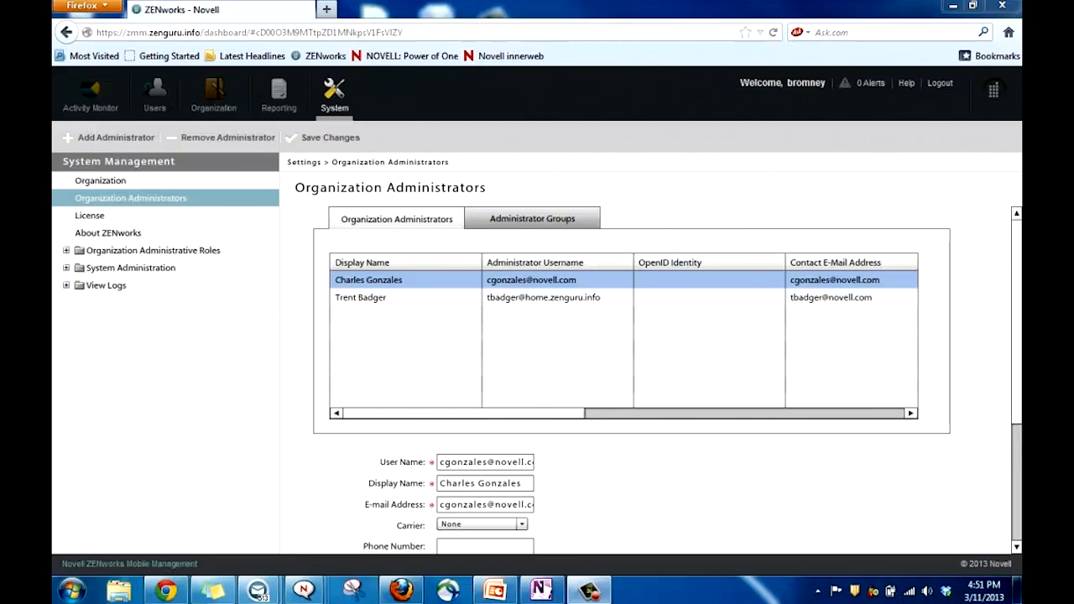
mouse_move(270, 183)
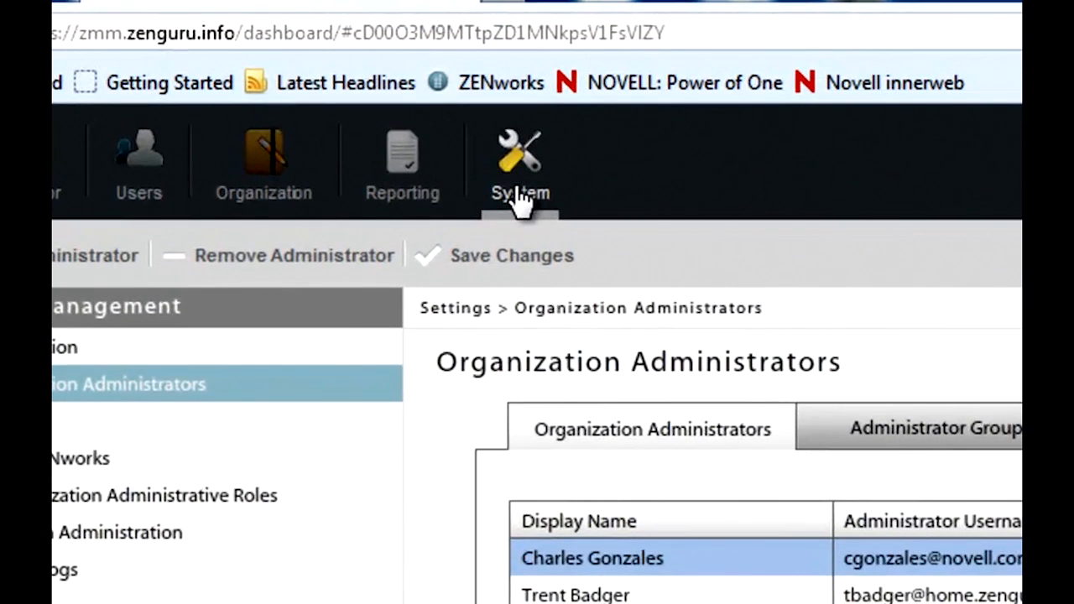
mouse_move(172, 411)
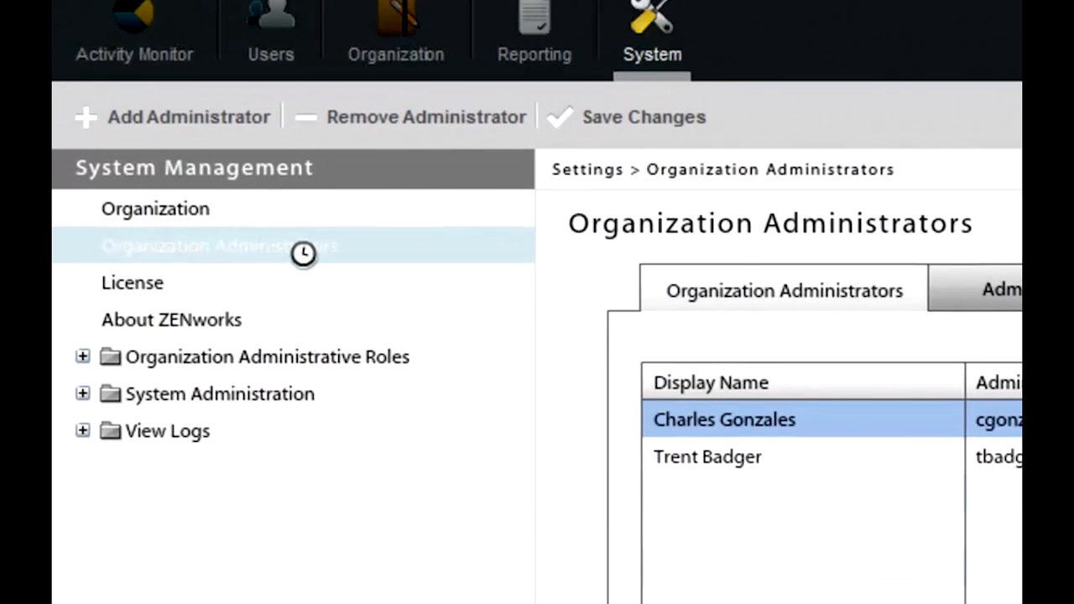
Show Administrator Groups, choose Home AD Server as LDAP source and start Import LDAP Group.
left_click(219, 245)
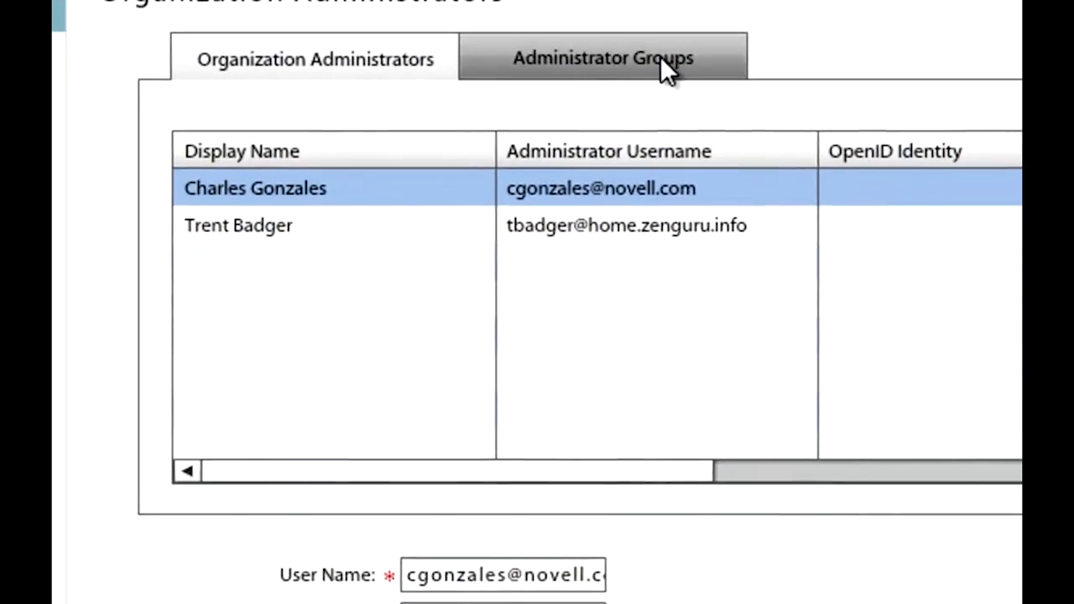
left_click(601, 57)
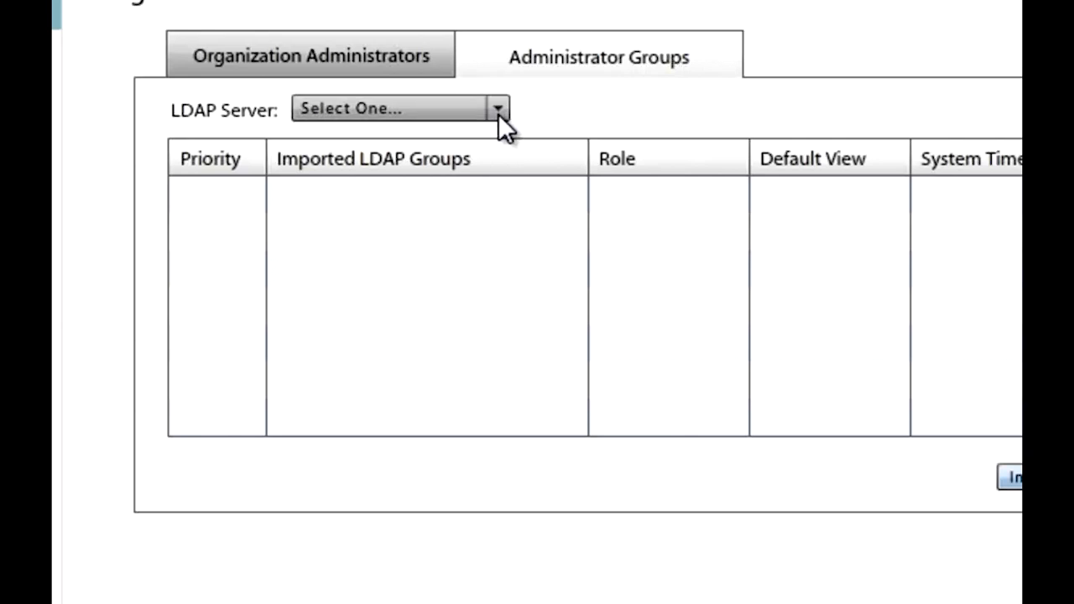
left_click(497, 107)
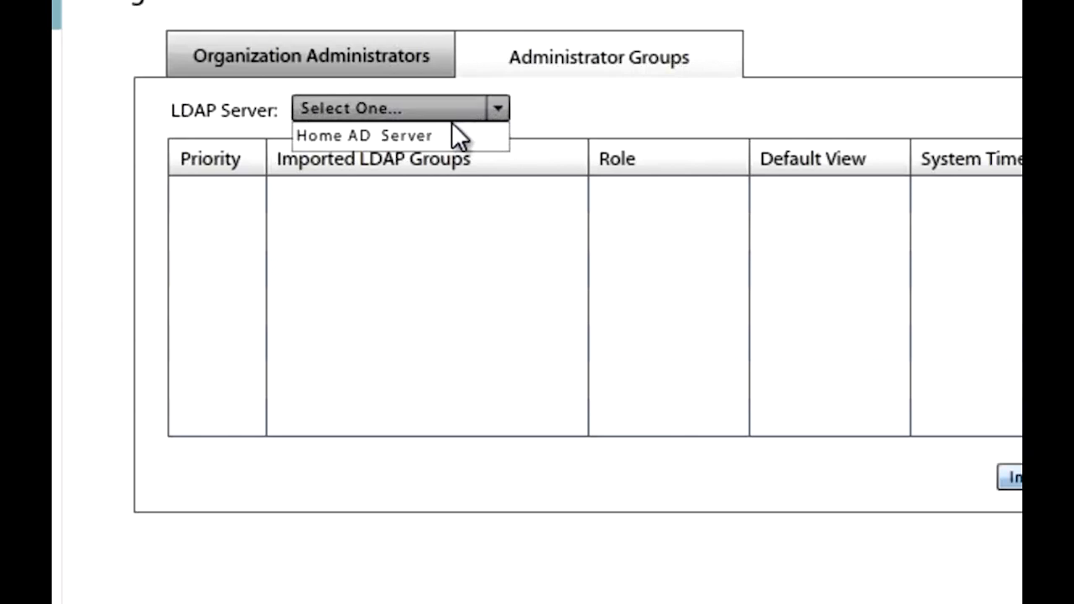
left_click(363, 134)
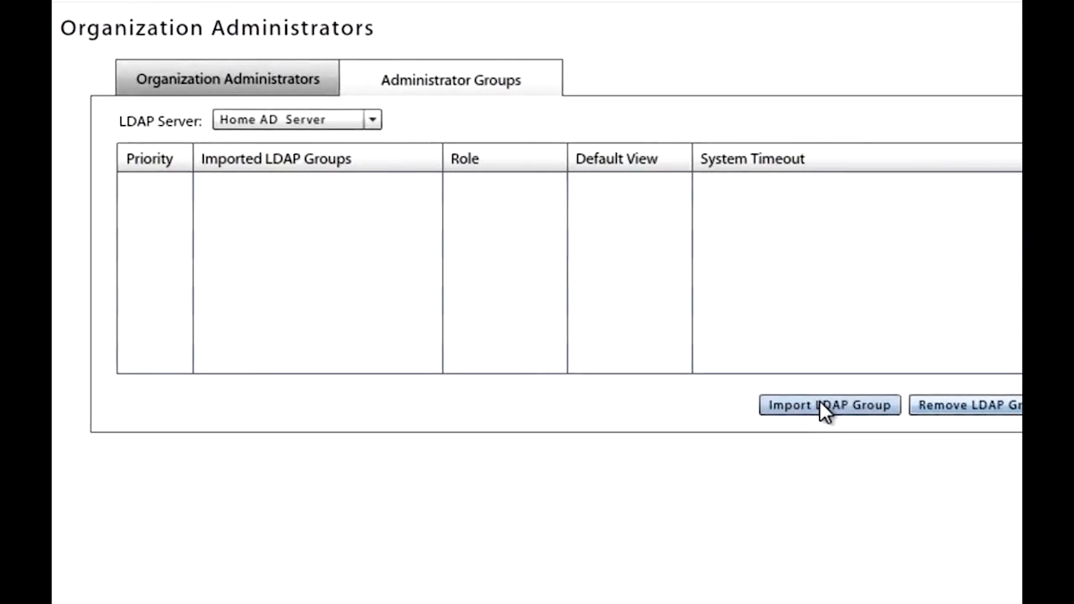
left_click(829, 404)
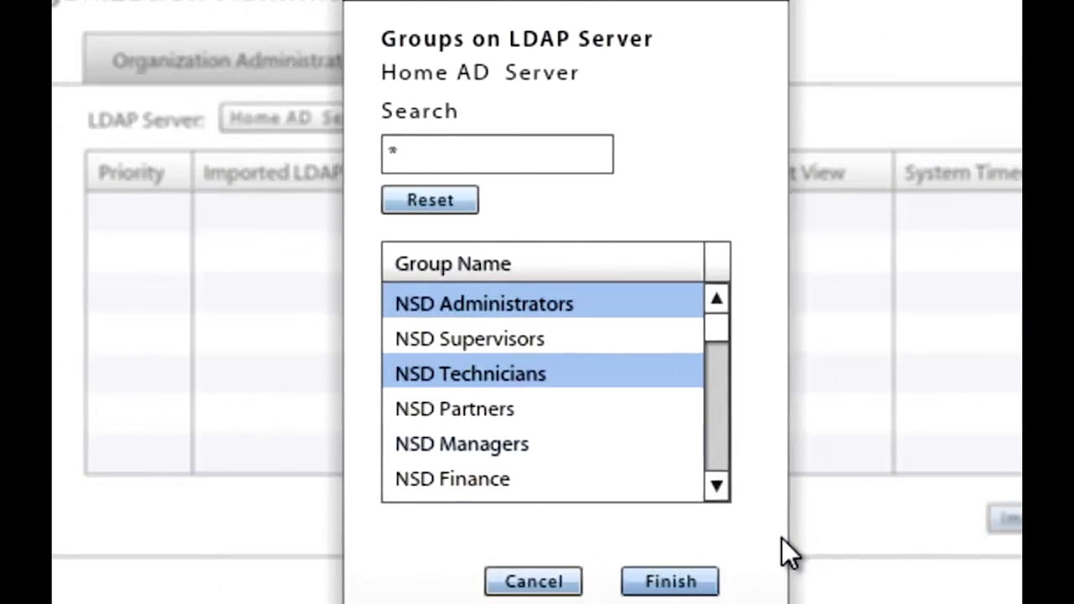
mouse_move(758, 490)
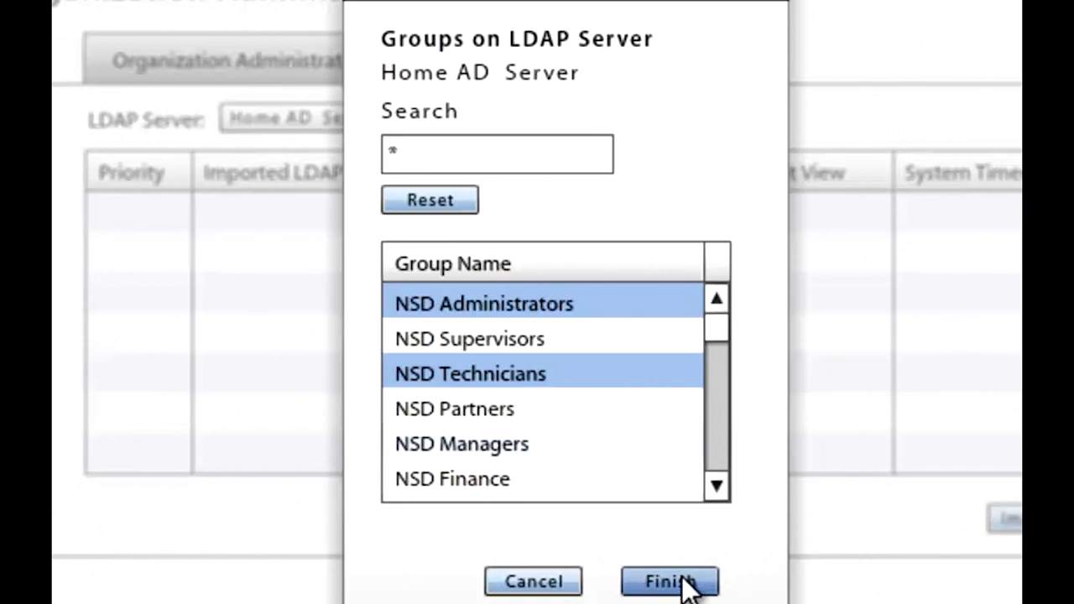
Finish and confirm importing NSD Administrators and NSD Technicians from Home AD Server.
left_click(668, 580)
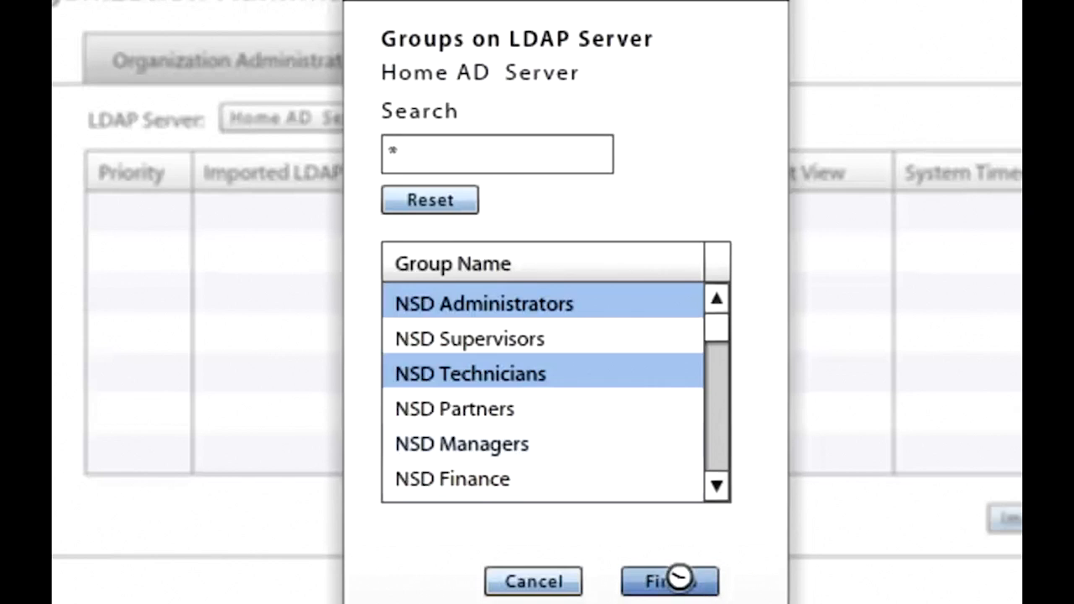
left_click(668, 581)
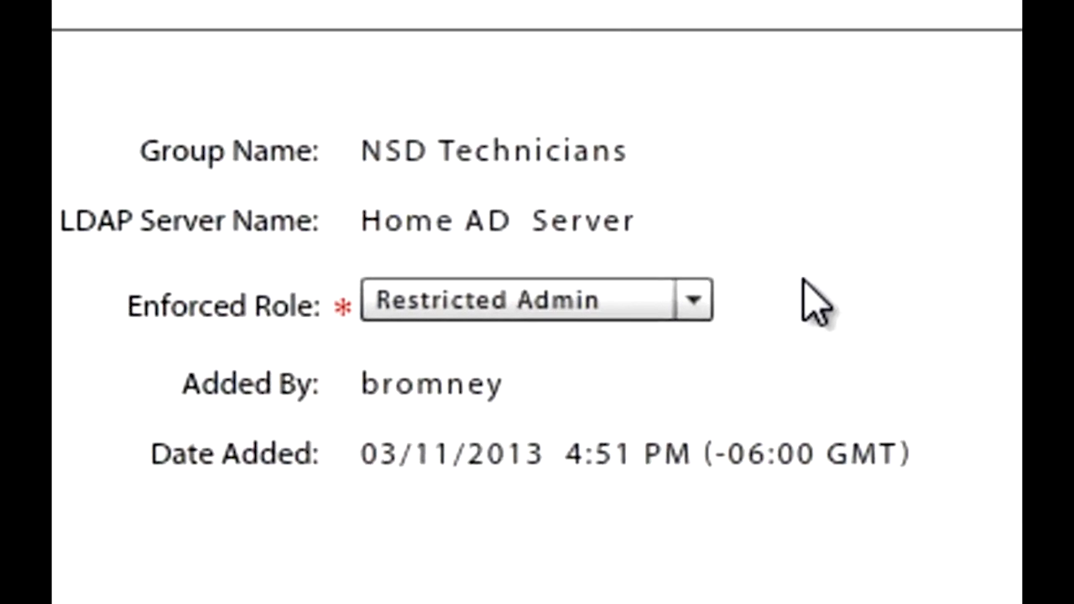
mouse_move(416, 269)
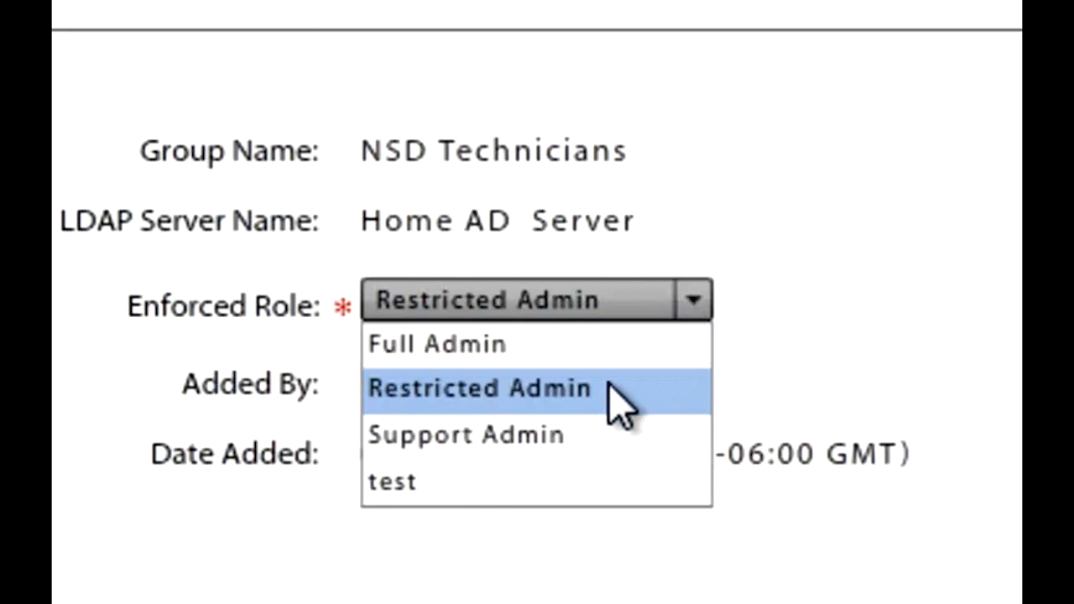
mouse_move(587, 453)
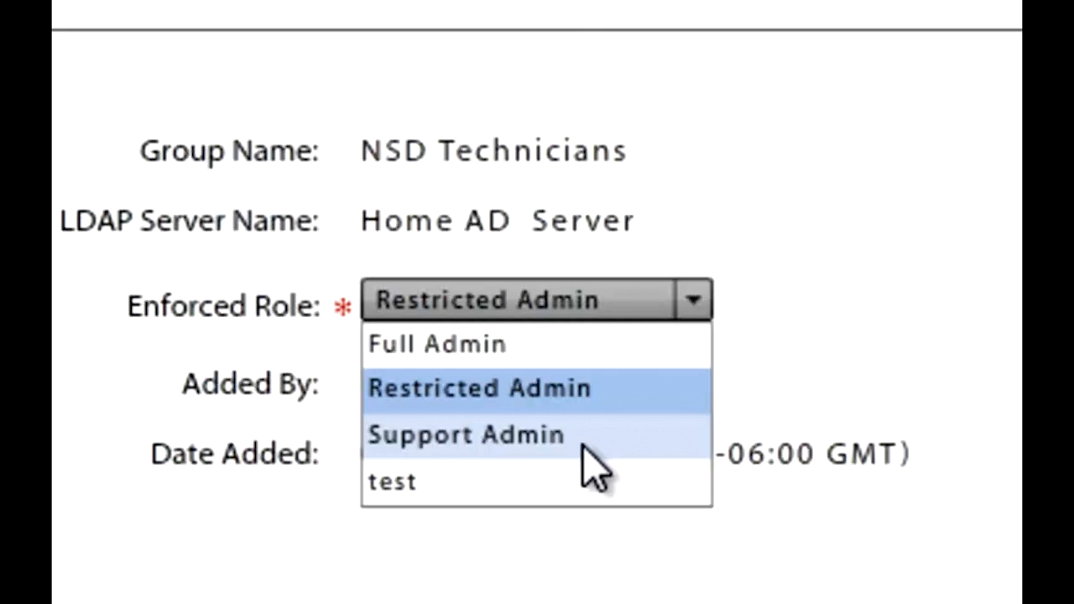
Keep Restricted Admin as the enforced role for NSD Technicians.
left_click(478, 388)
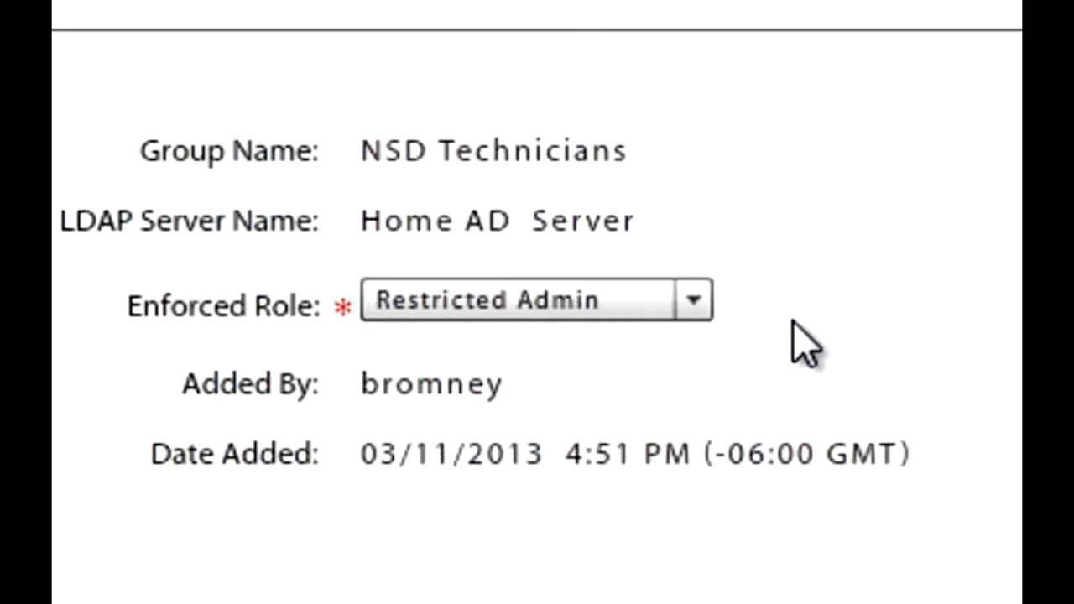
mouse_move(692, 469)
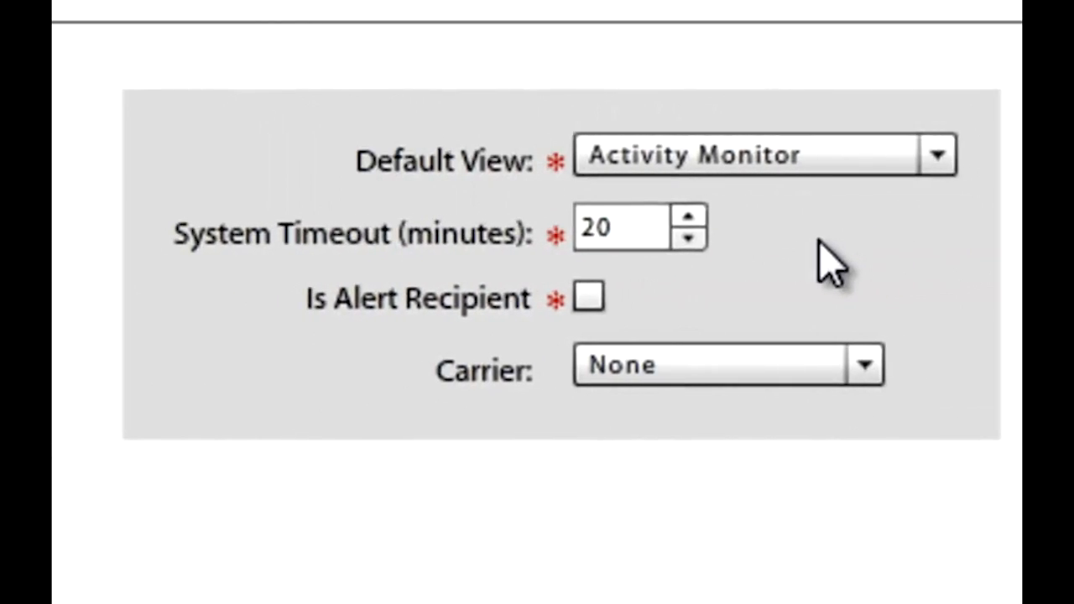
mouse_move(848, 252)
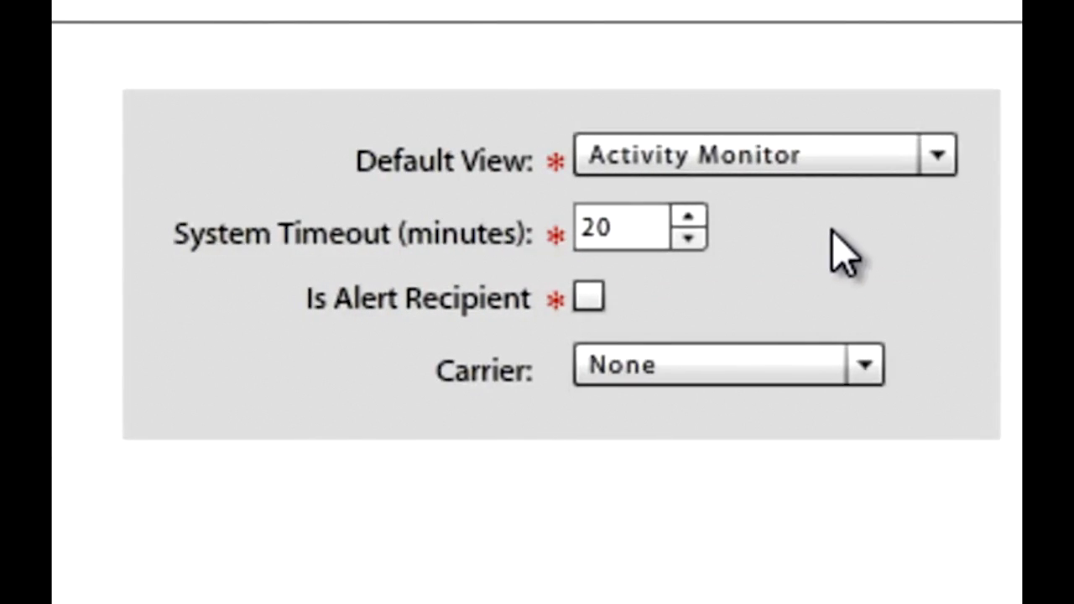
mouse_move(940, 227)
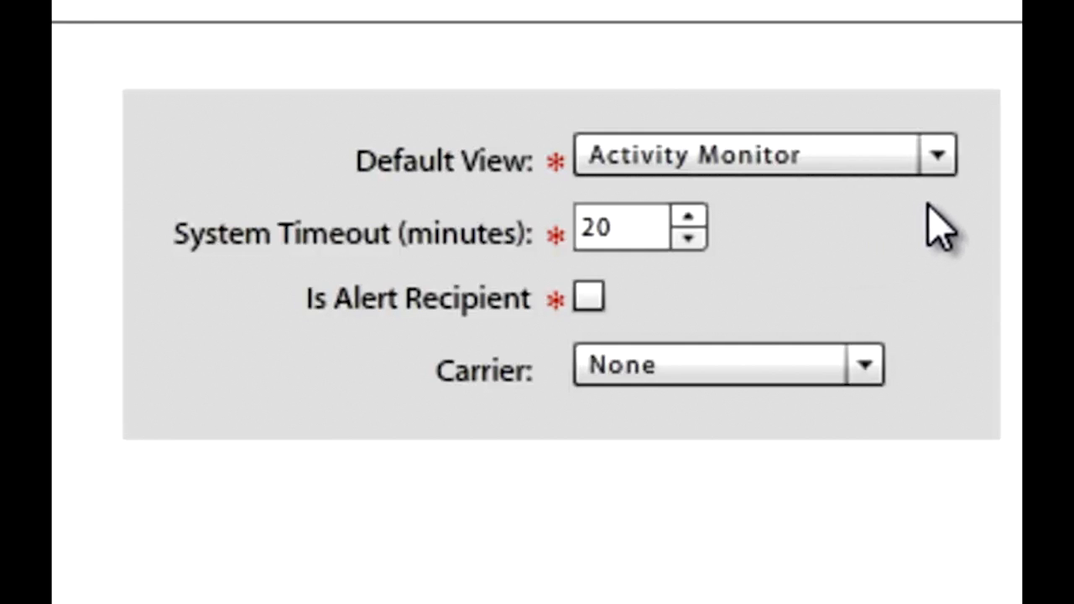
mouse_move(742, 269)
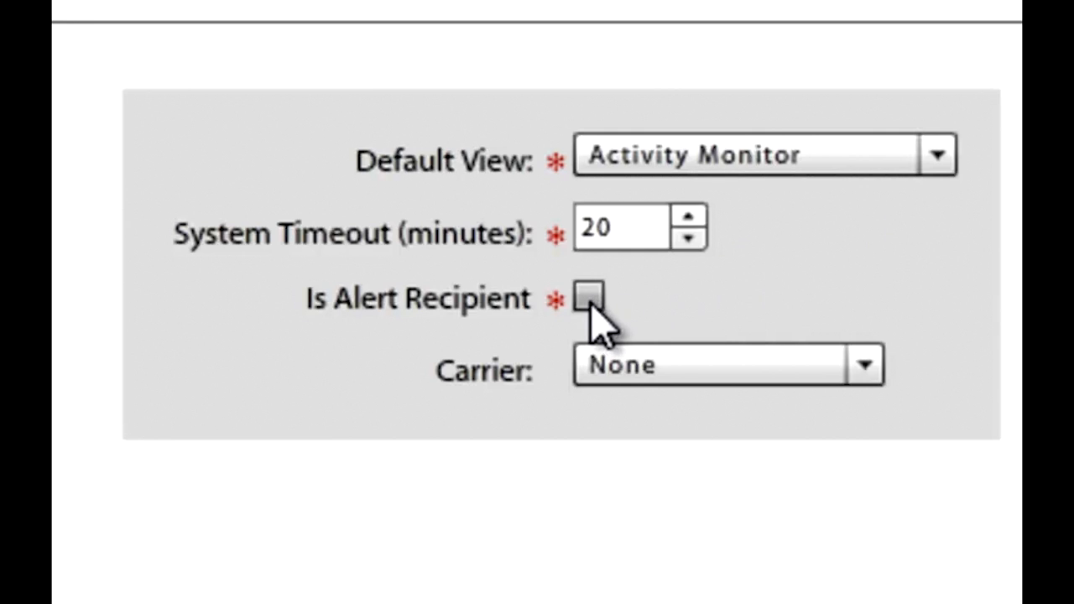
Make NSD Technicians an alert recipient and review the available carriers, leaving None.
left_click(588, 297)
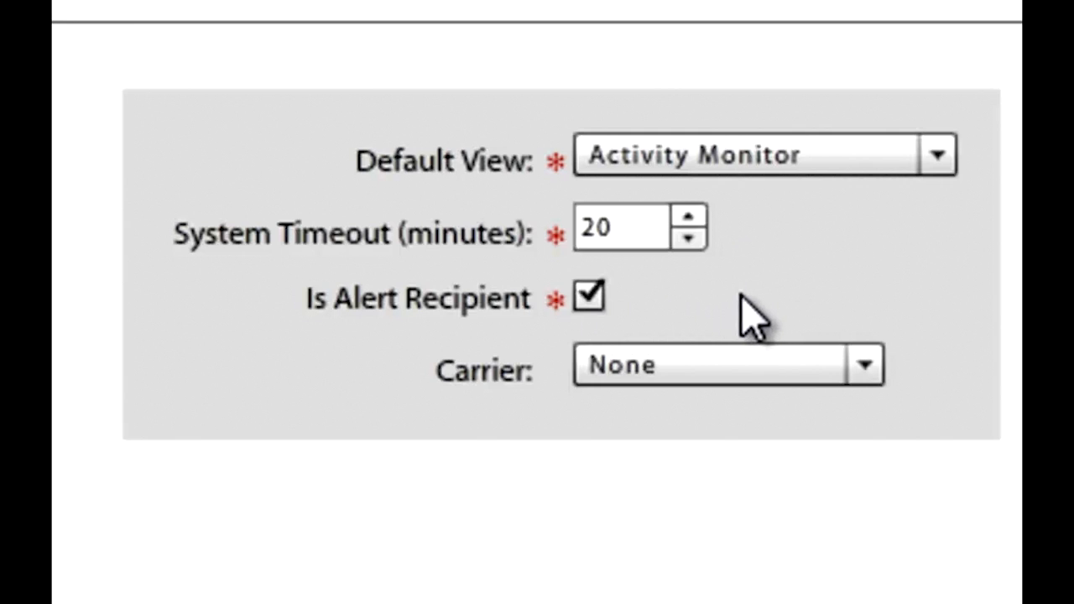
mouse_move(847, 344)
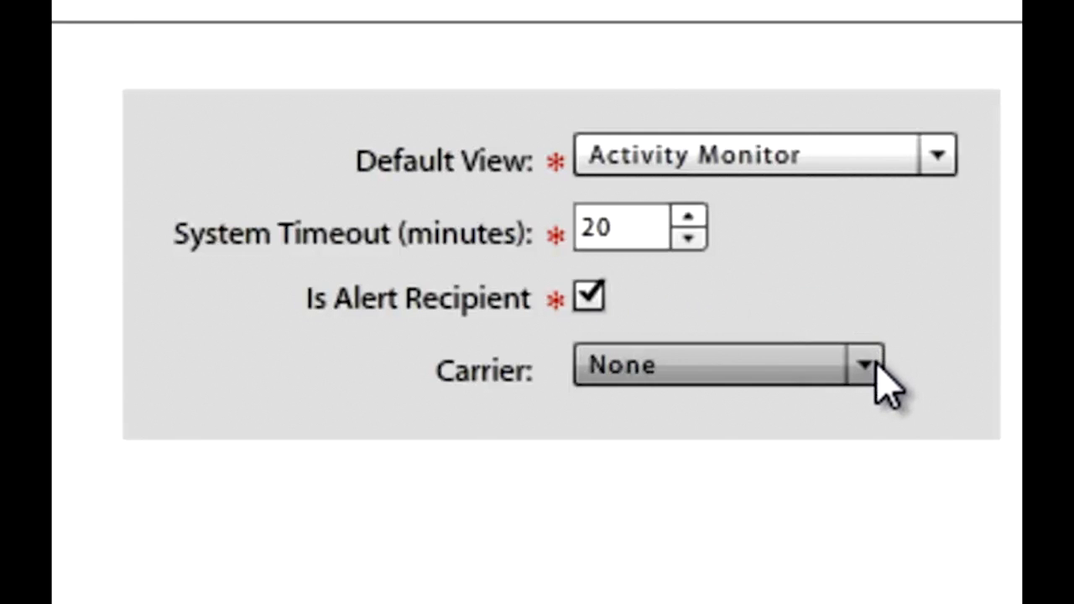
left_click(865, 366)
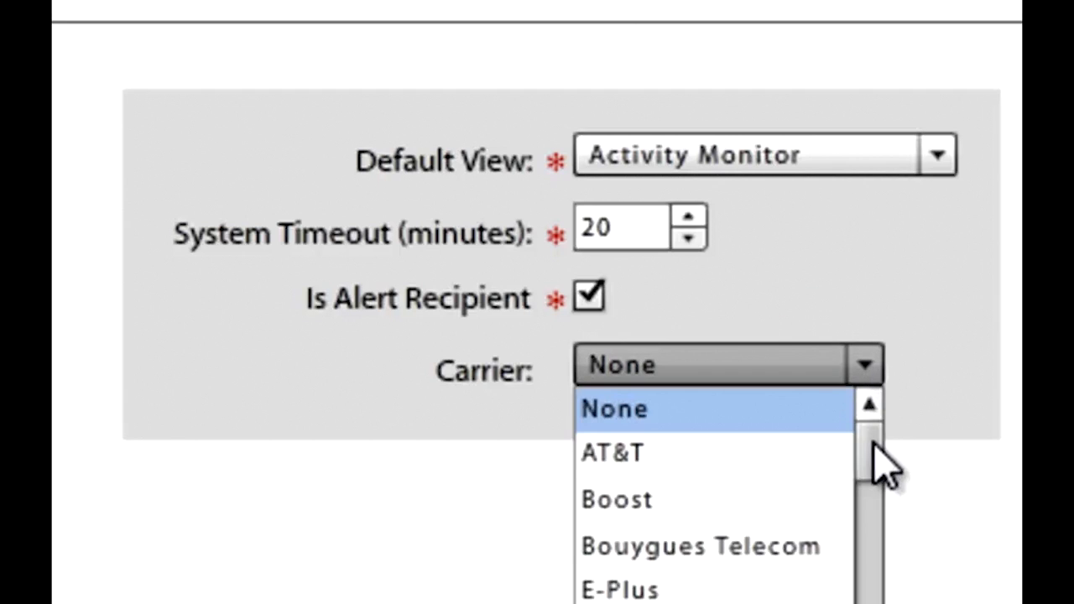